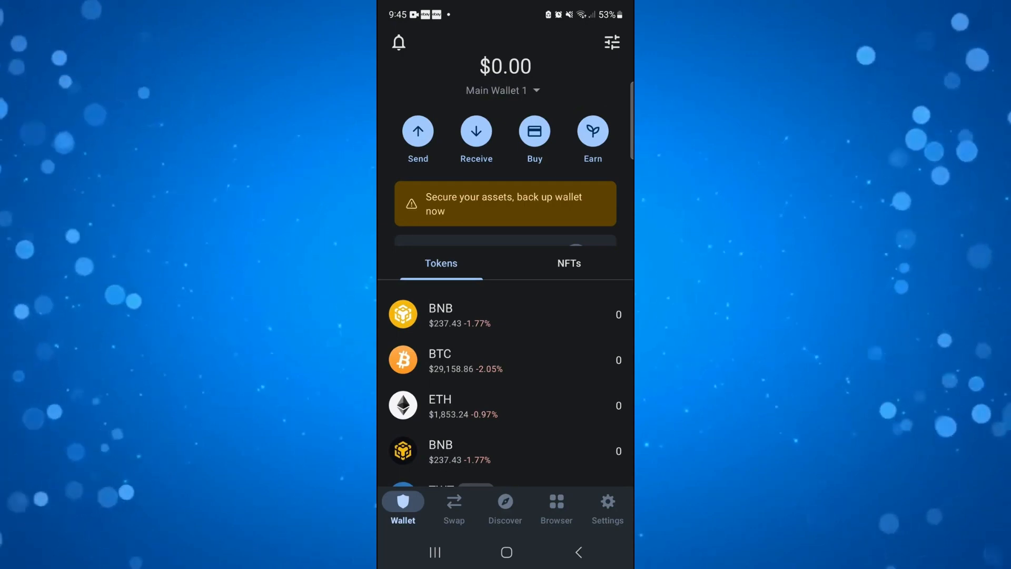
Switch from the wallet overview to the Swap screen.
click(453, 503)
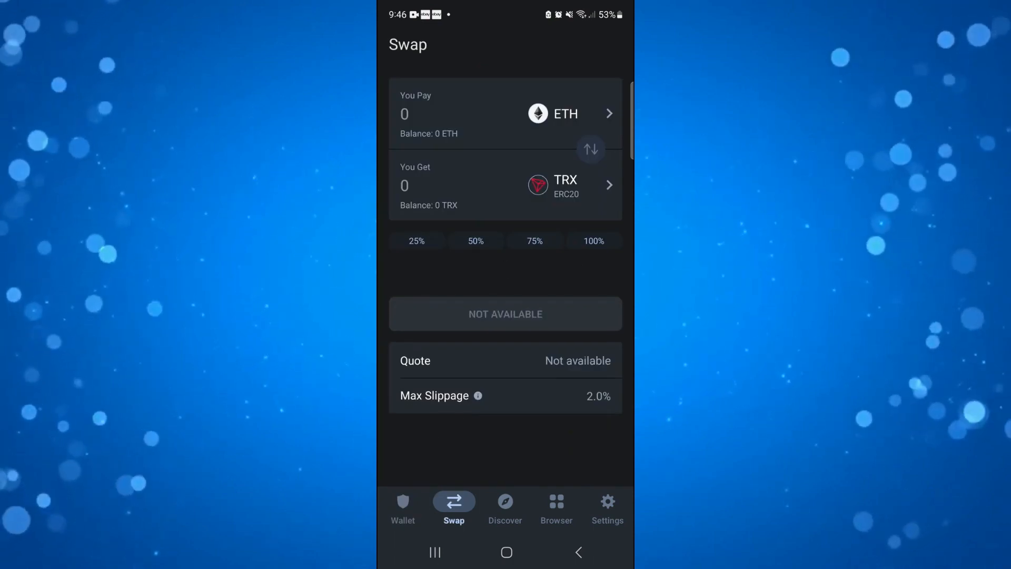
Choose Tether USD (ERC20) as the pay token, then search the receive tokens for TRX.
click(565, 113)
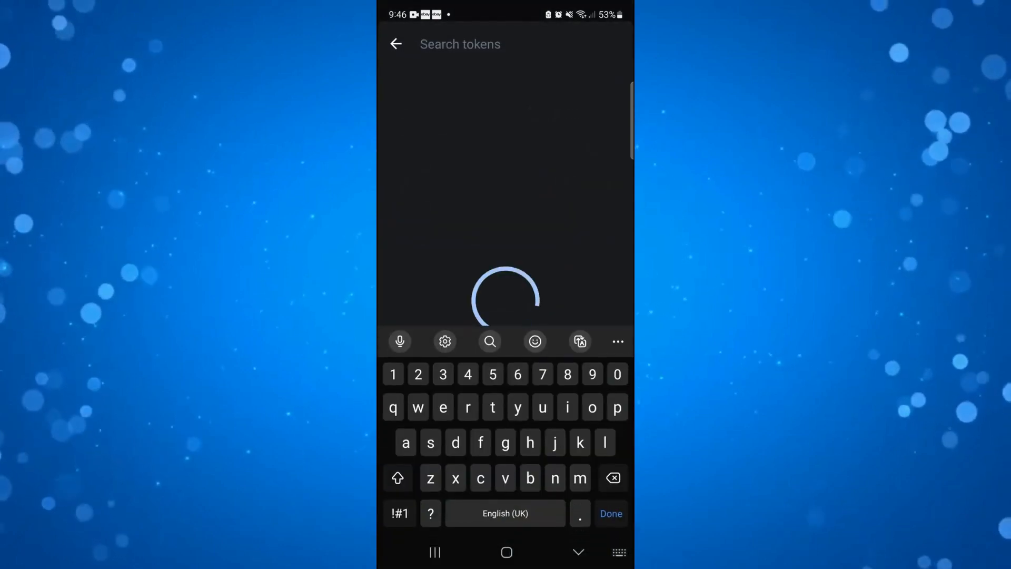
text(usd)
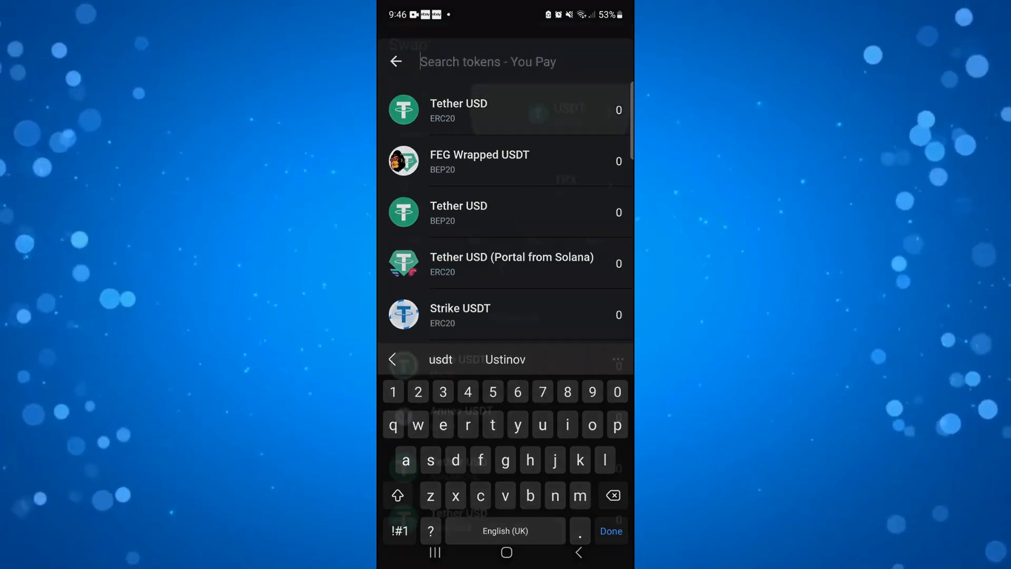
click(480, 110)
text(trx)
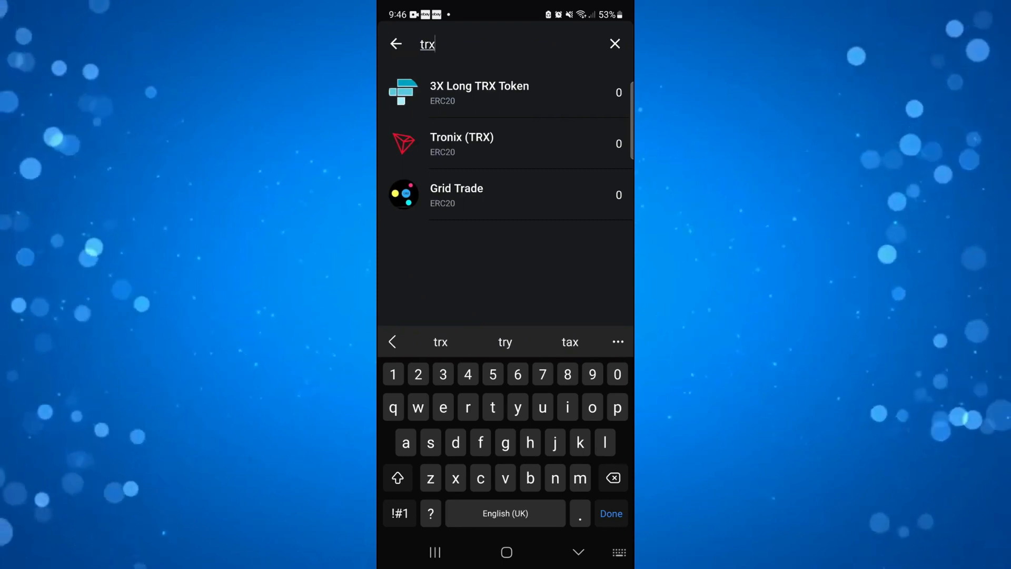
Select Tronix (TRX) ERC20 as the token to receive, making the swap USDT for TRX.
click(463, 143)
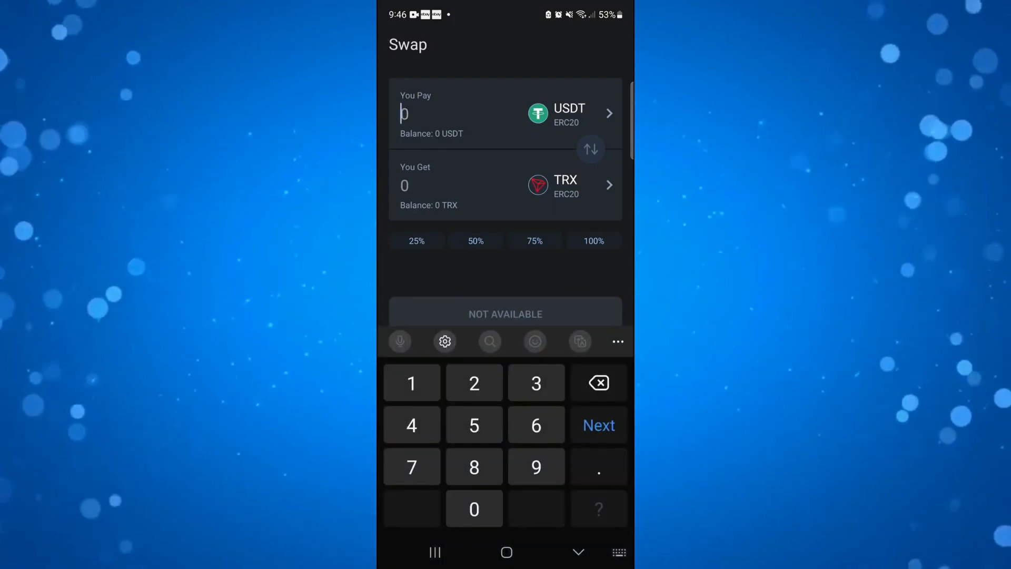
Enter 5 USDT as the pay amount, bringing up the ~1.02 TRX per USDT quote and approval requirement.
text(5)
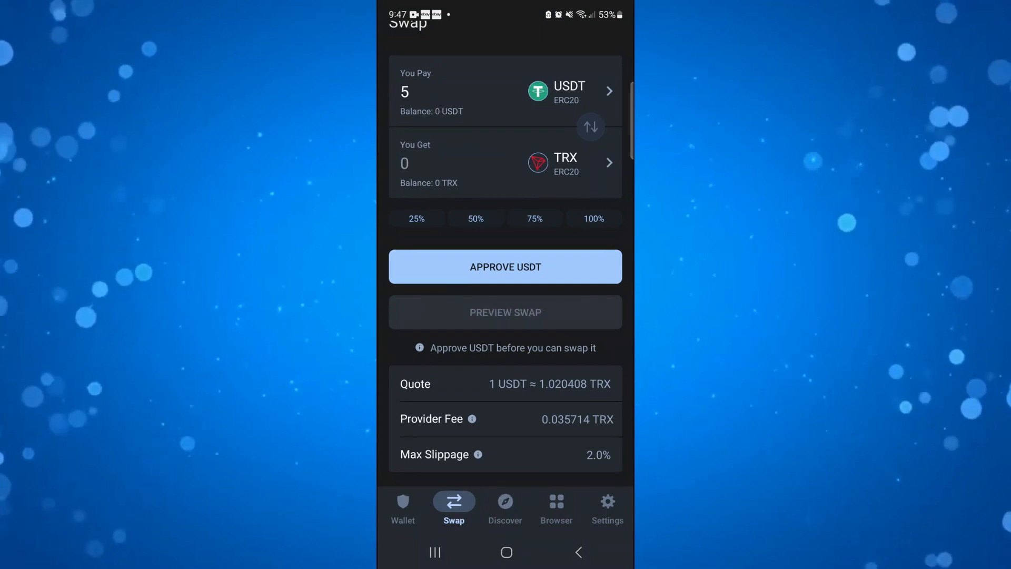
click(506, 267)
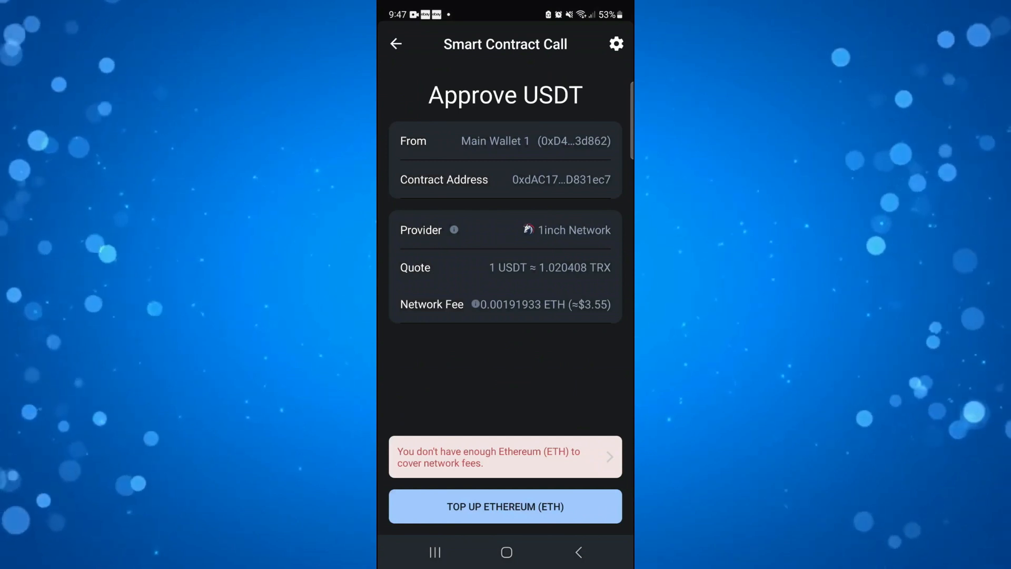
click(396, 44)
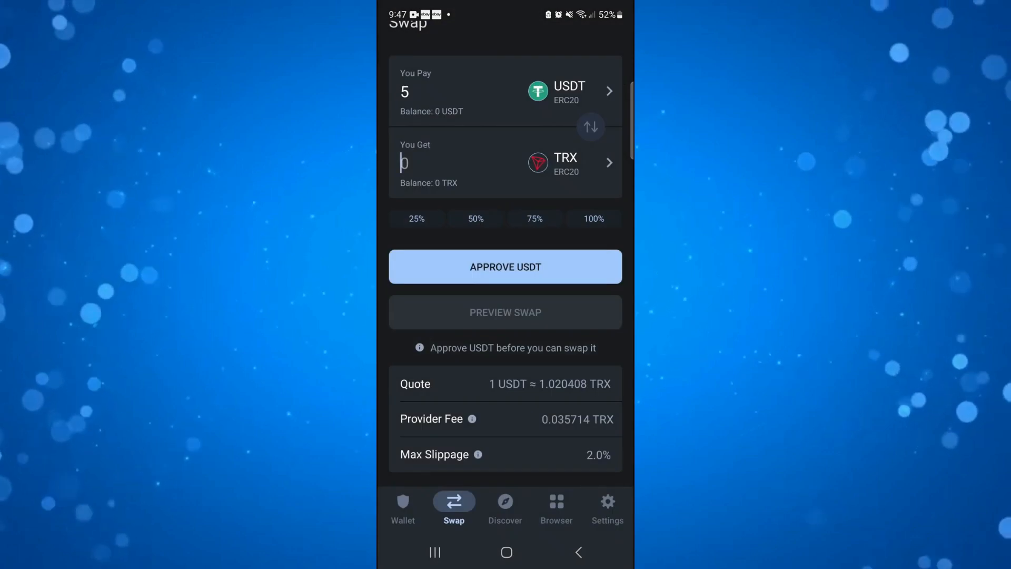